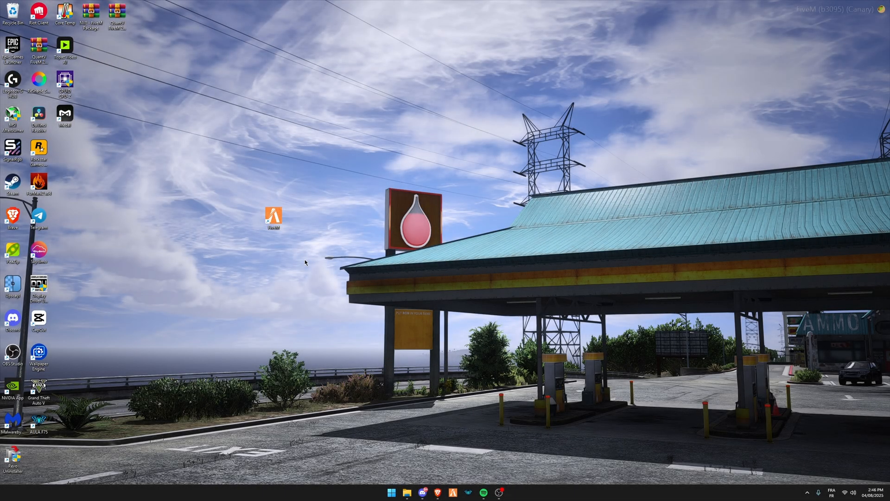
mouse_move(276, 217)
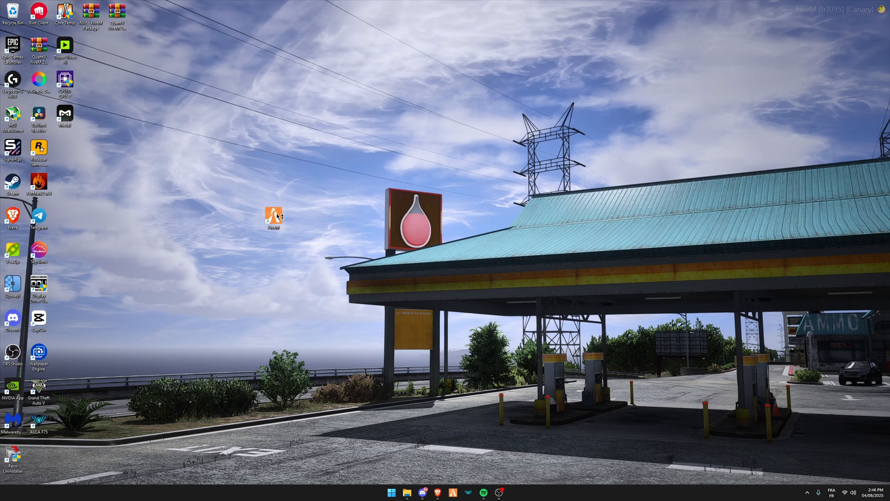
- Launch FiveM, copy the ReShade acknowledgement line, and add it under [Addons] in CitizenFX.ini
double_click(273, 217)
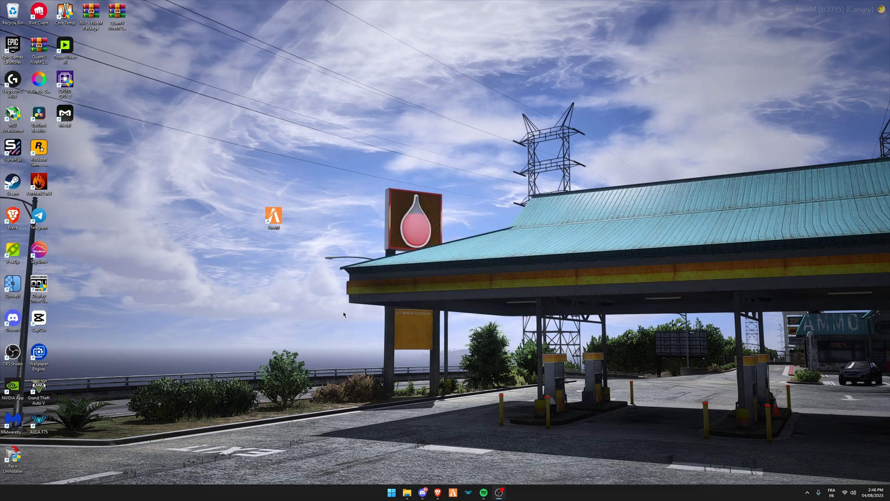
double_click(274, 218)
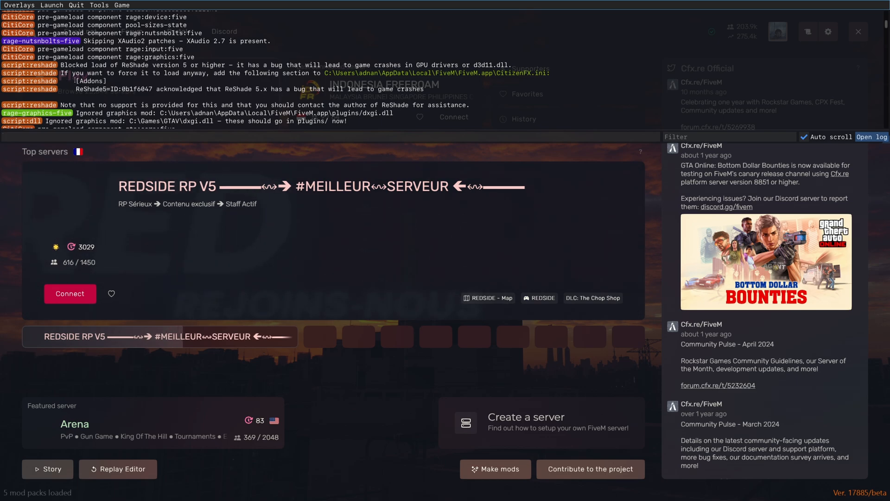
drag(74, 81, 423, 89)
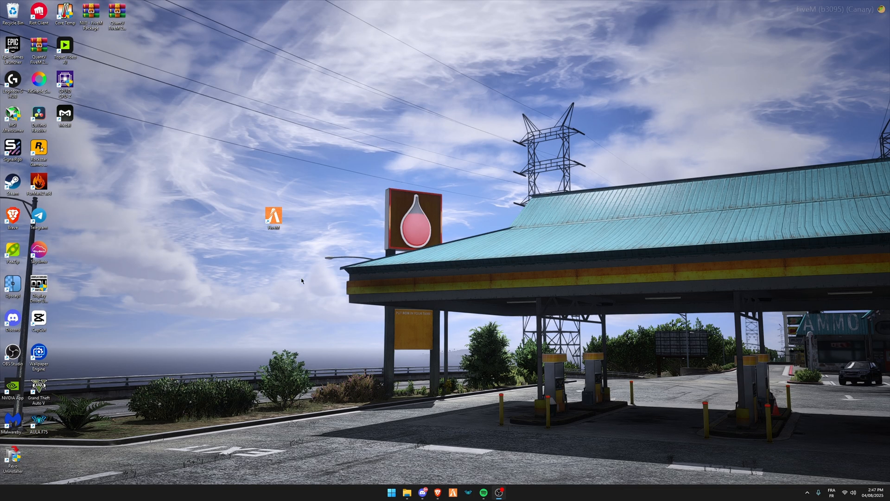
double_click(273, 218)
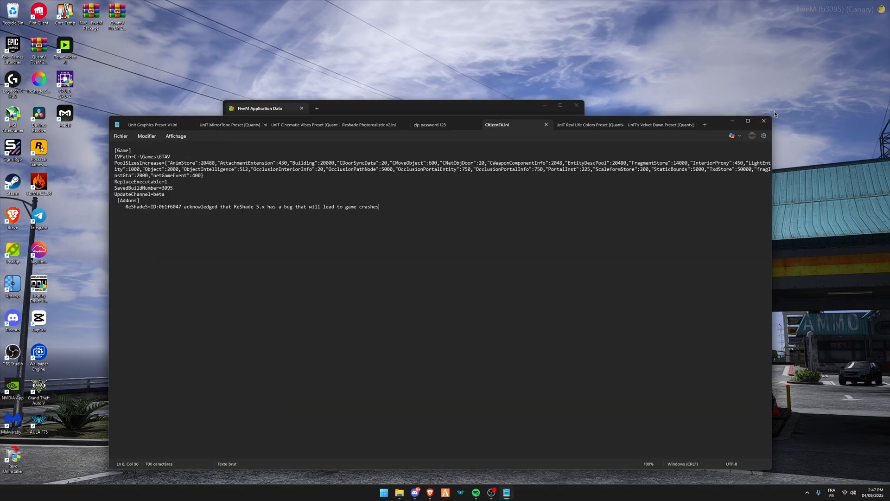
click(764, 121)
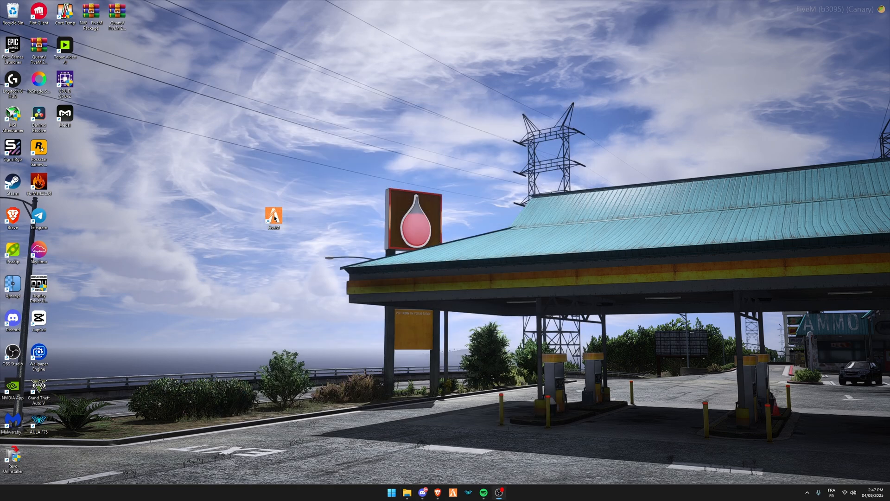
mouse_move(311, 246)
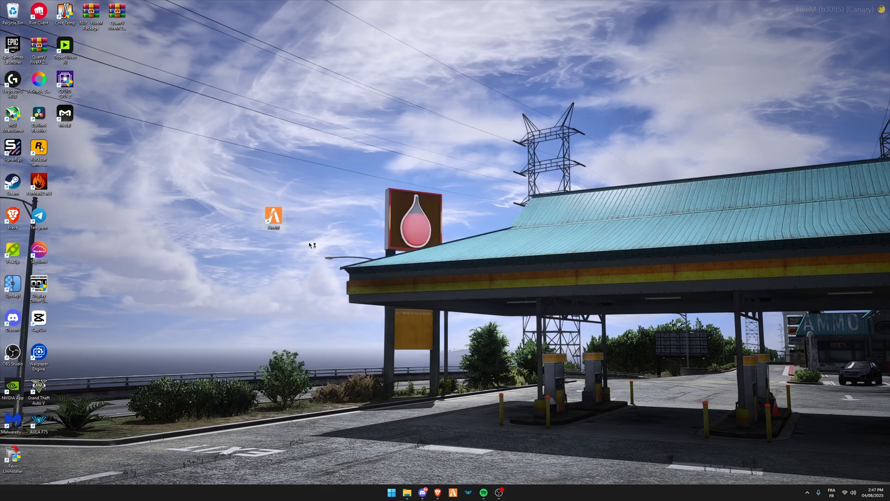
- Relaunch FiveM from the desktop shortcut so ReShade 6.5.1 loads and compiles effects
double_click(273, 217)
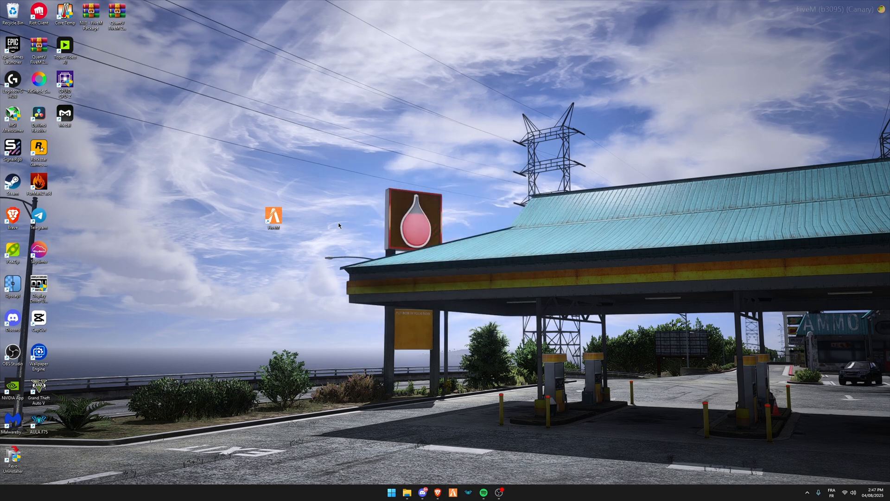
double_click(274, 216)
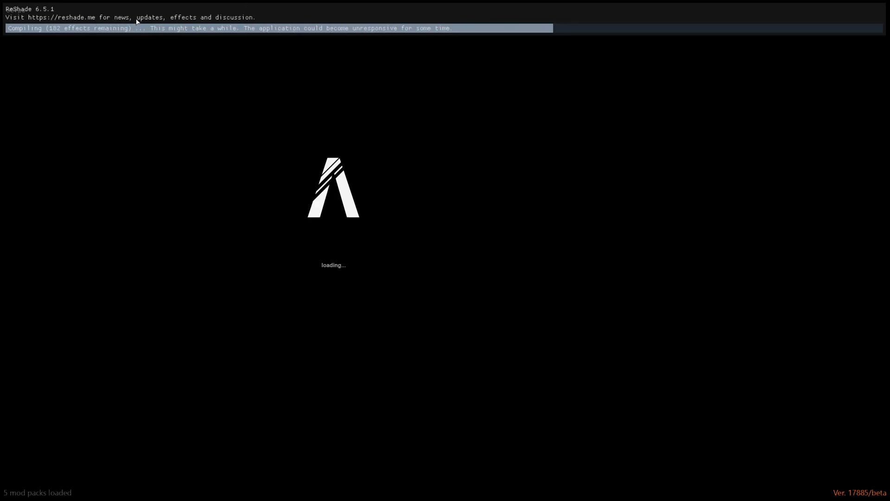